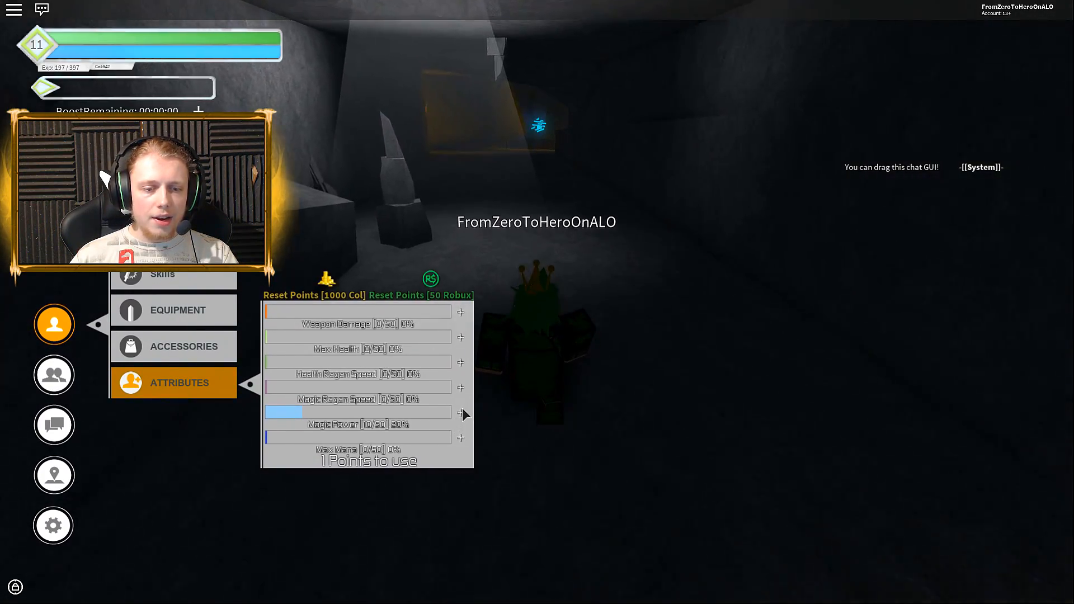
Put the last attribute point into Magic Power and view the Nature's Mana skill.
click(460, 412)
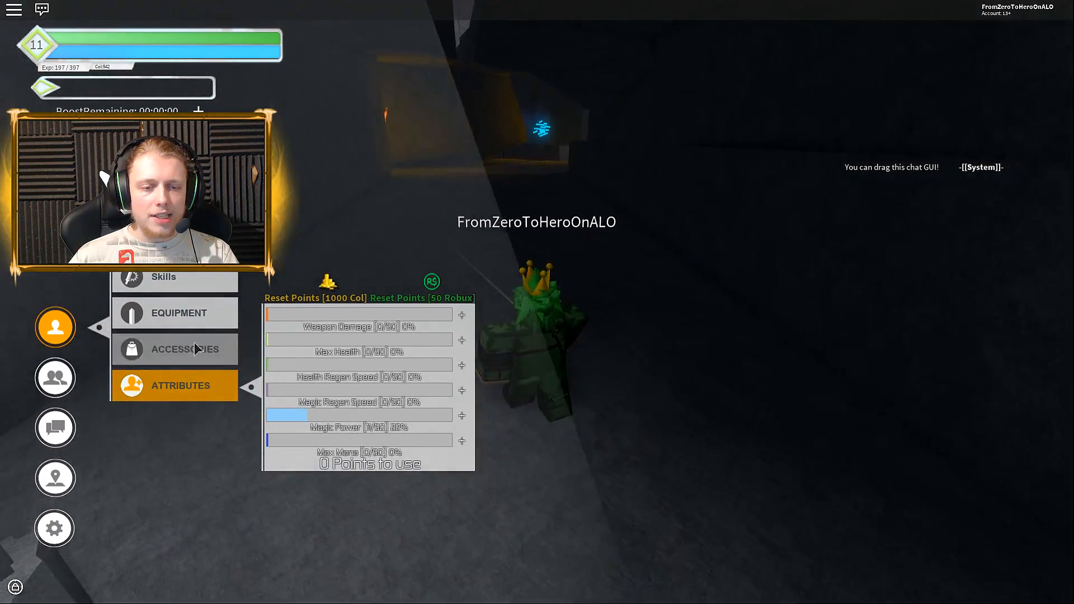
click(162, 277)
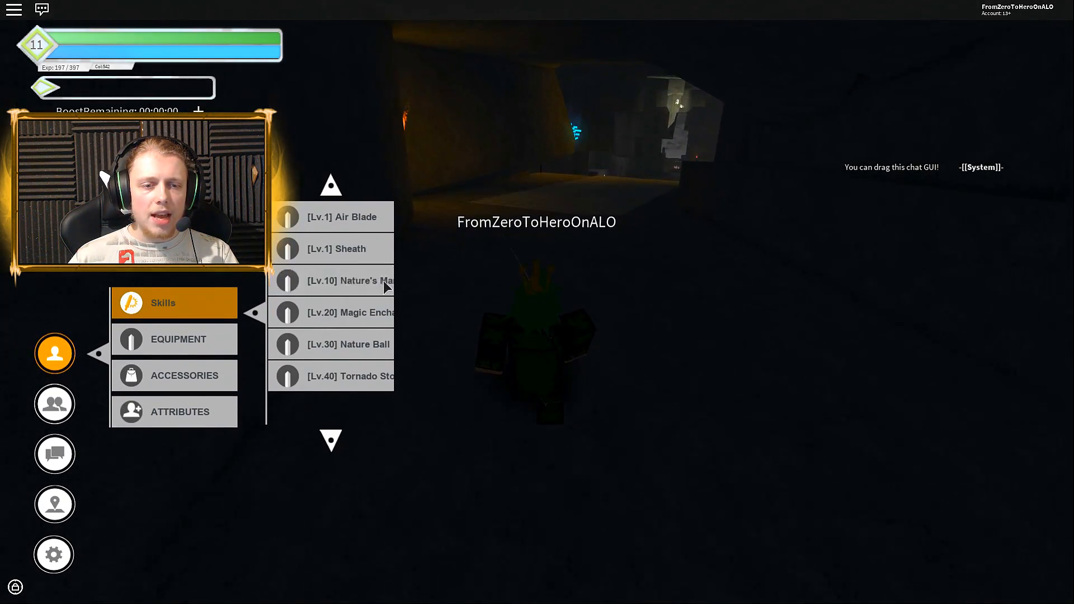
click(349, 281)
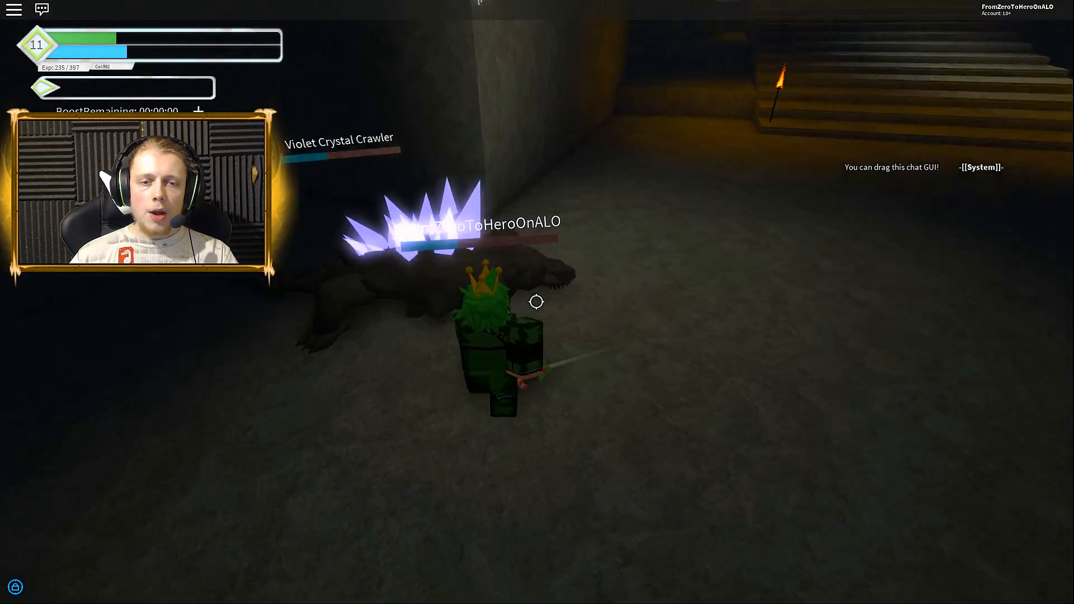
mouse_move(537, 302)
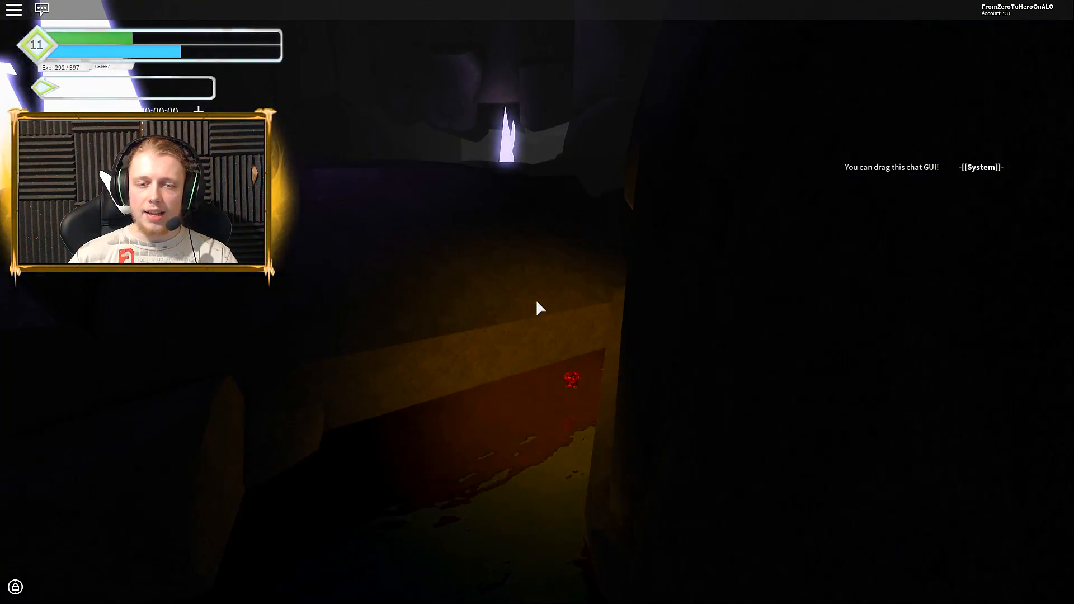
mouse_move(537, 309)
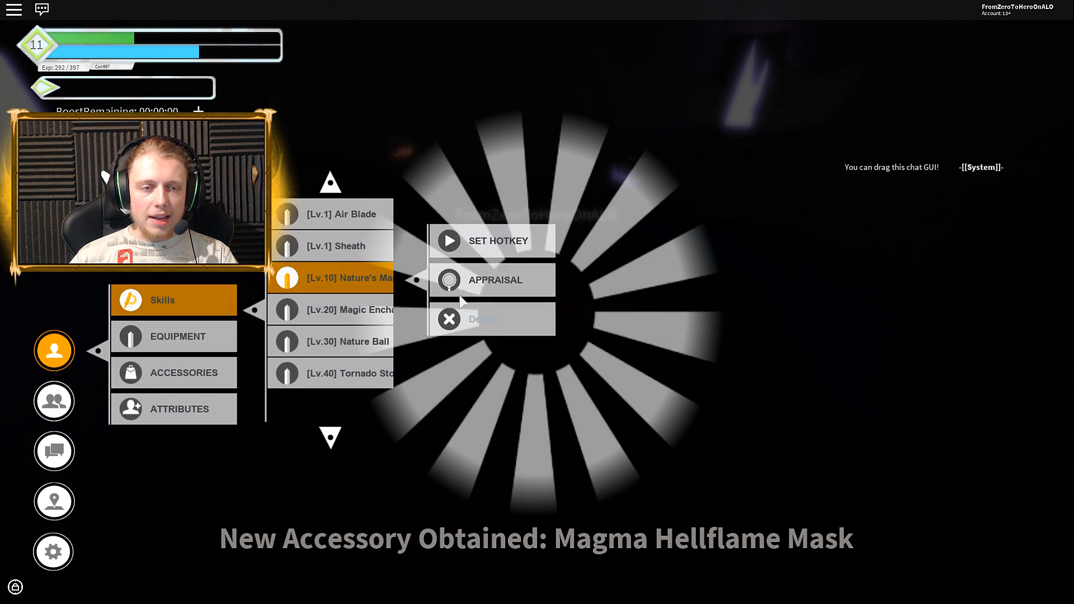
Show owned accessories and inspect the Lv.12 Magma Hellflame Mask's stats.
click(174, 372)
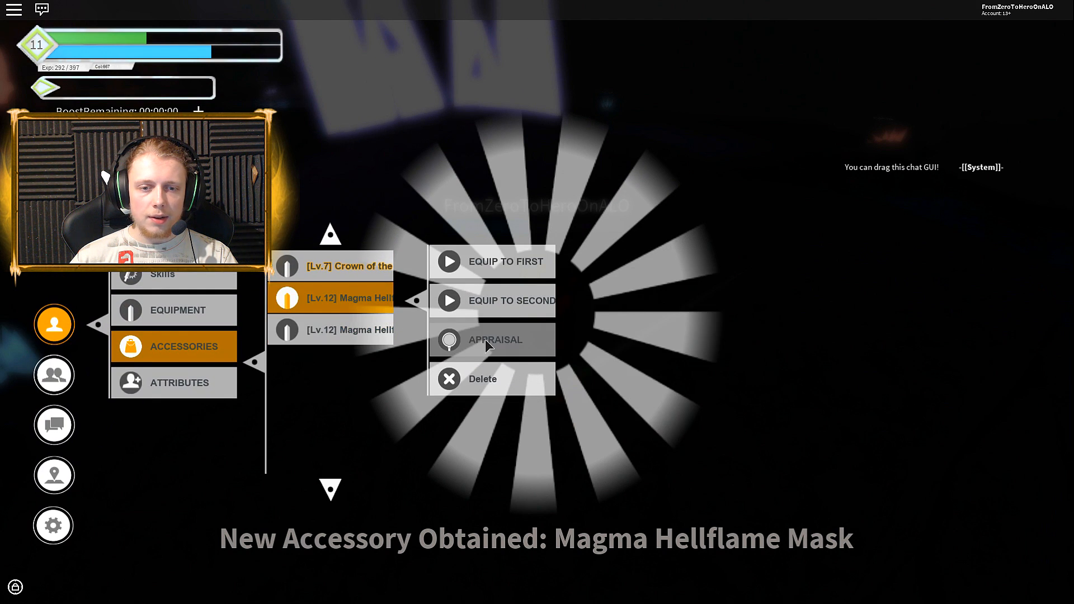
click(493, 339)
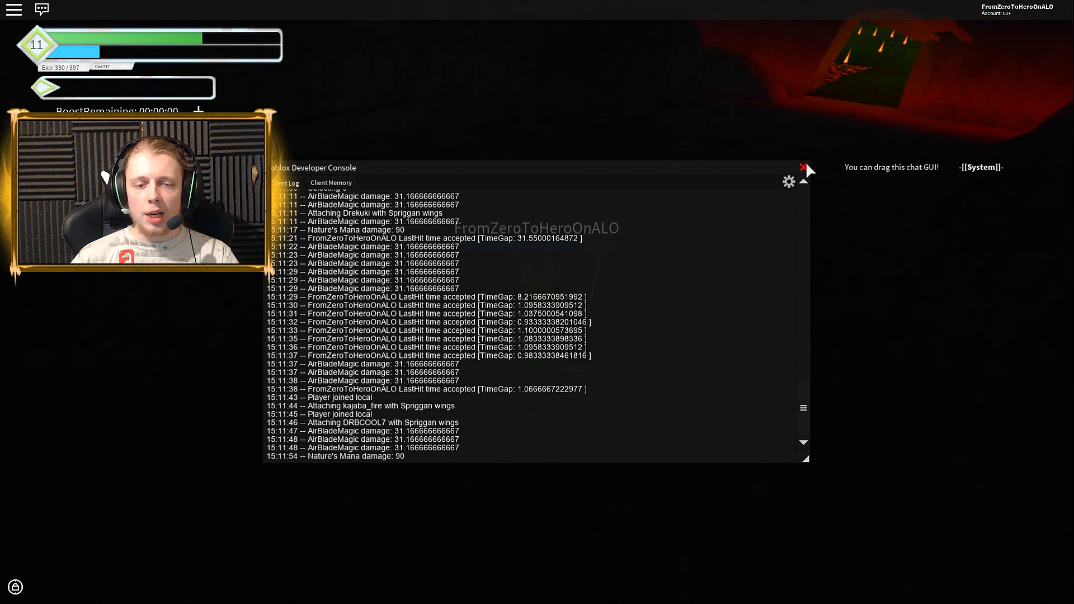
Close the Roblox Developer Console with its red X.
click(805, 168)
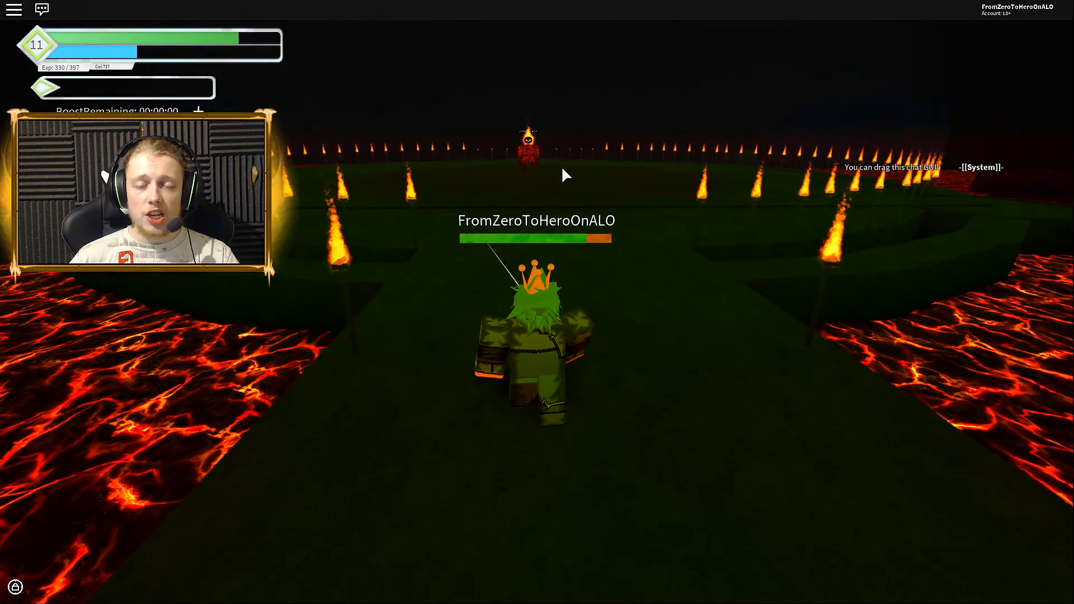
Open the Auction House equipment listings sorted LowToHigh.
click(54, 375)
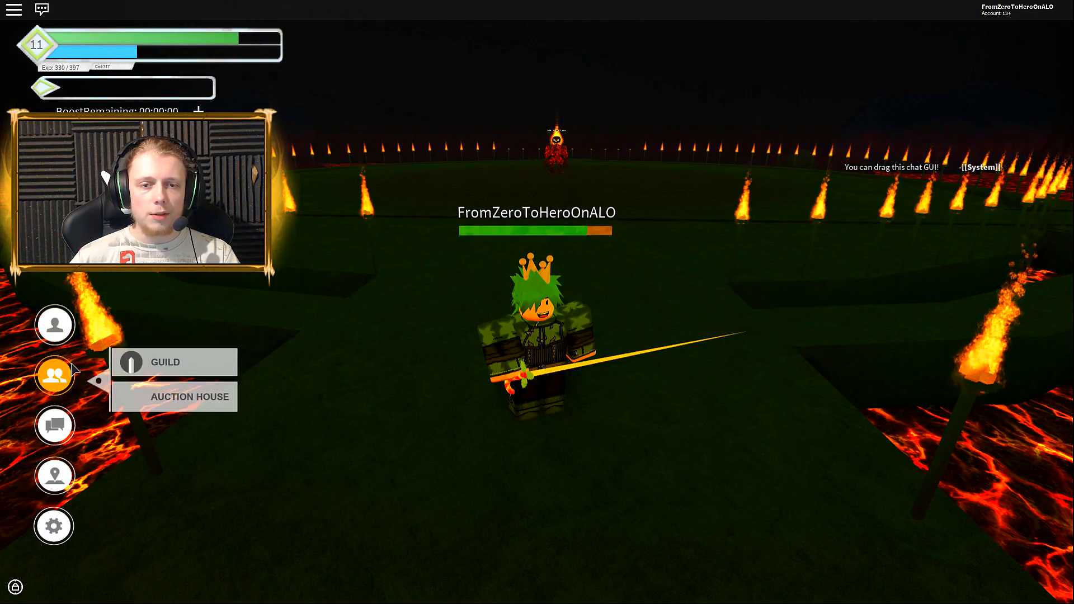
click(189, 397)
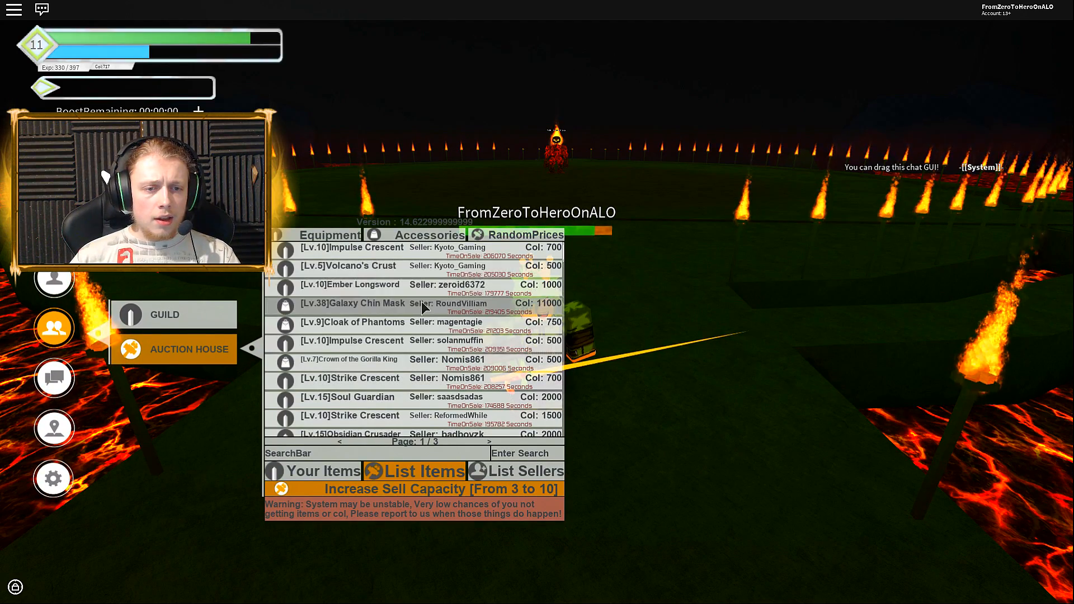
click(524, 234)
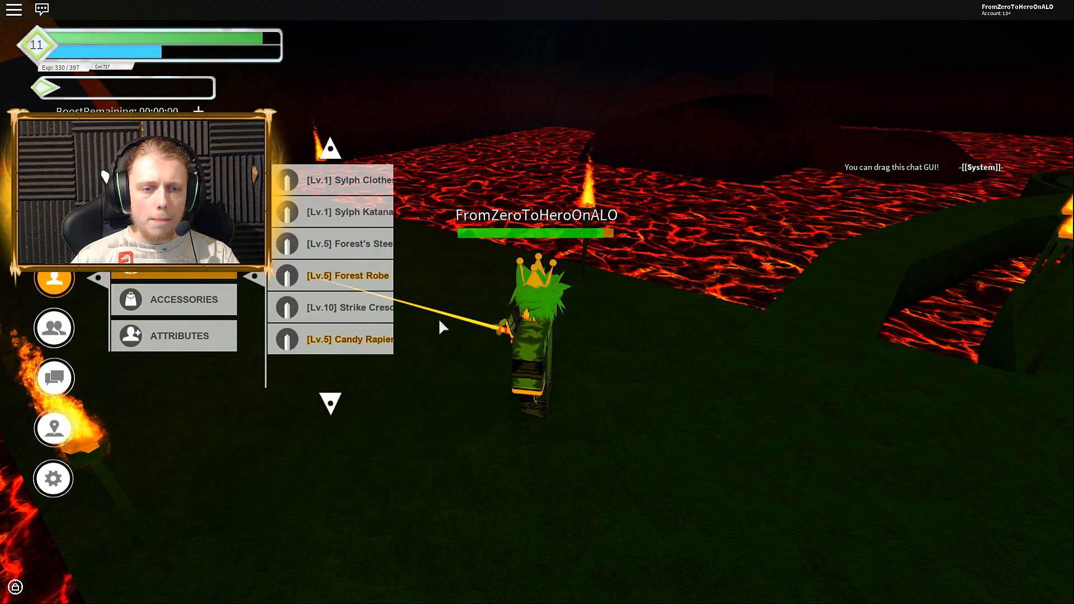
click(353, 339)
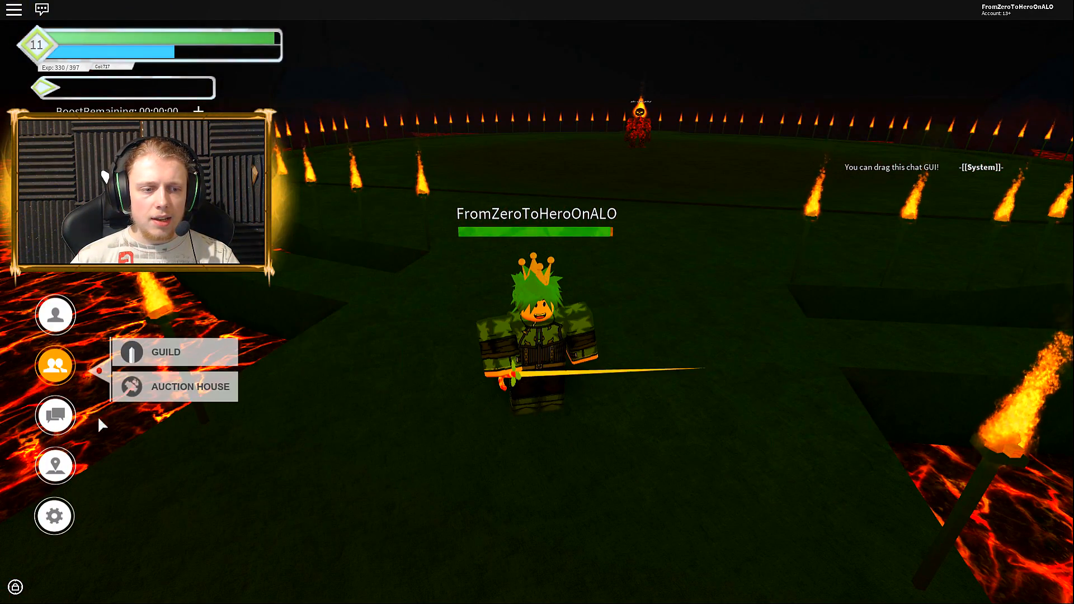
click(192, 385)
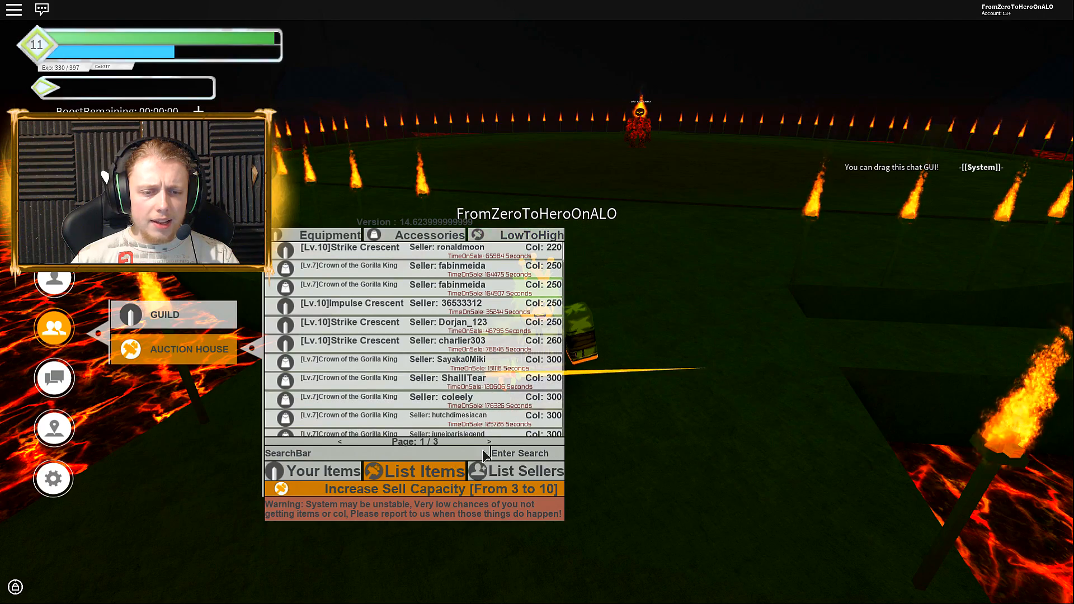
Go to listings page 2 and select the Lv.9 Cloak of Phantoms listing.
click(489, 442)
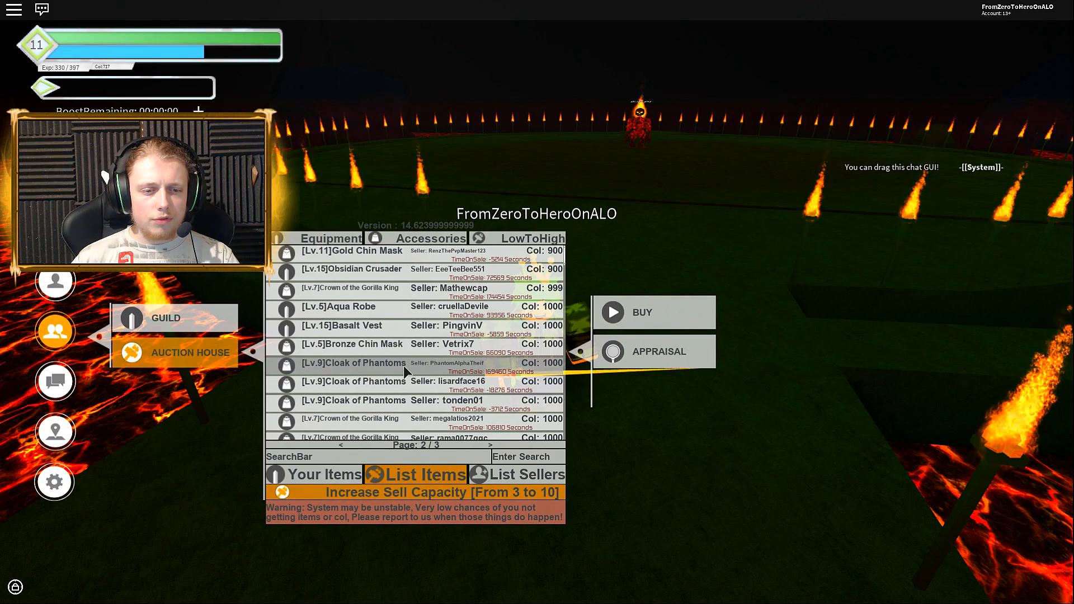
click(658, 351)
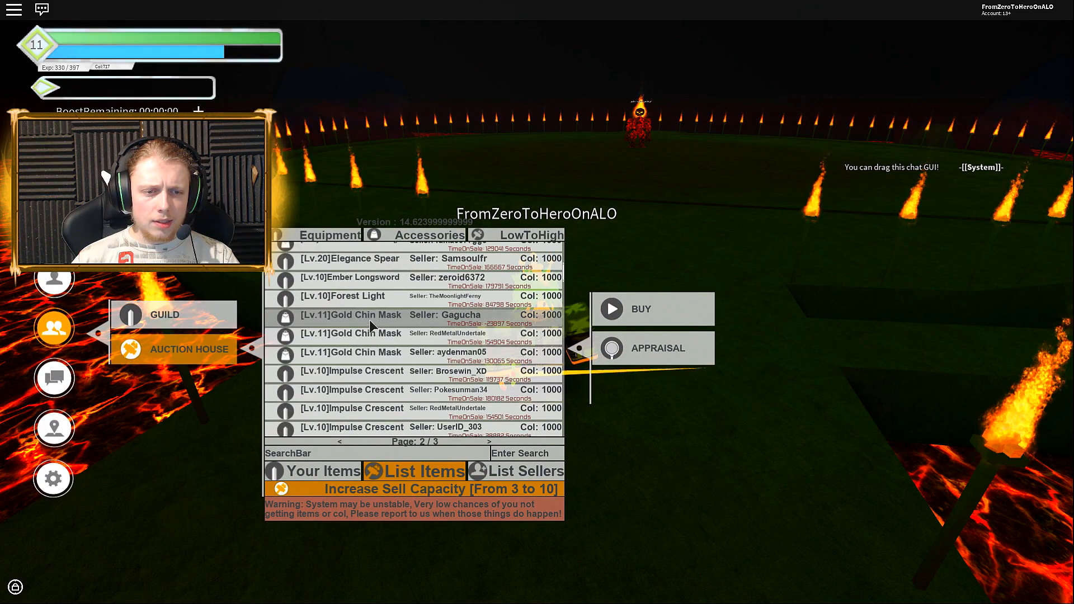
scroll(up, 3)
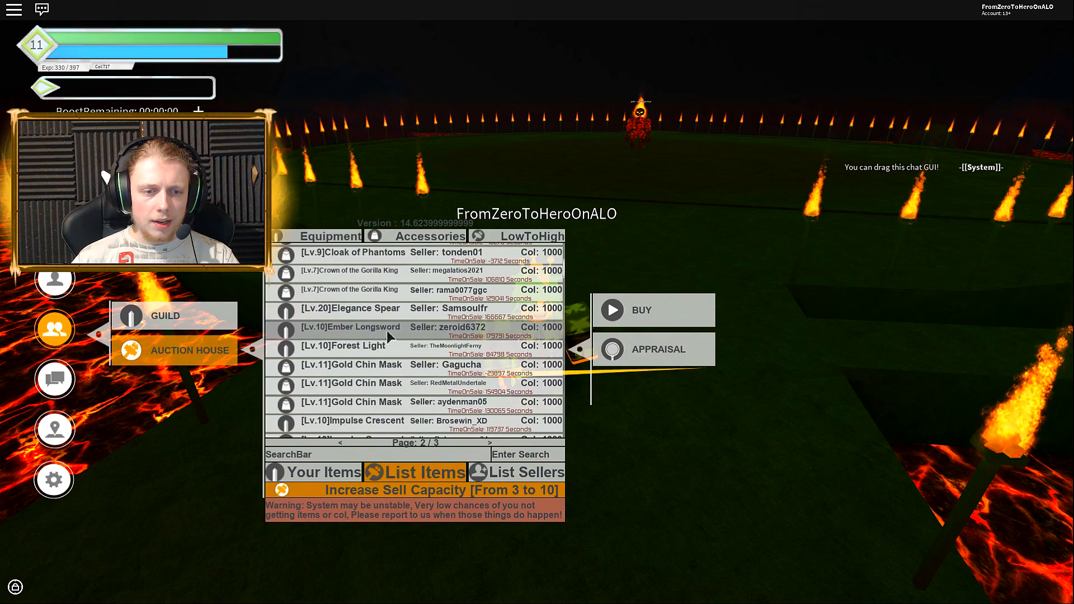
click(657, 348)
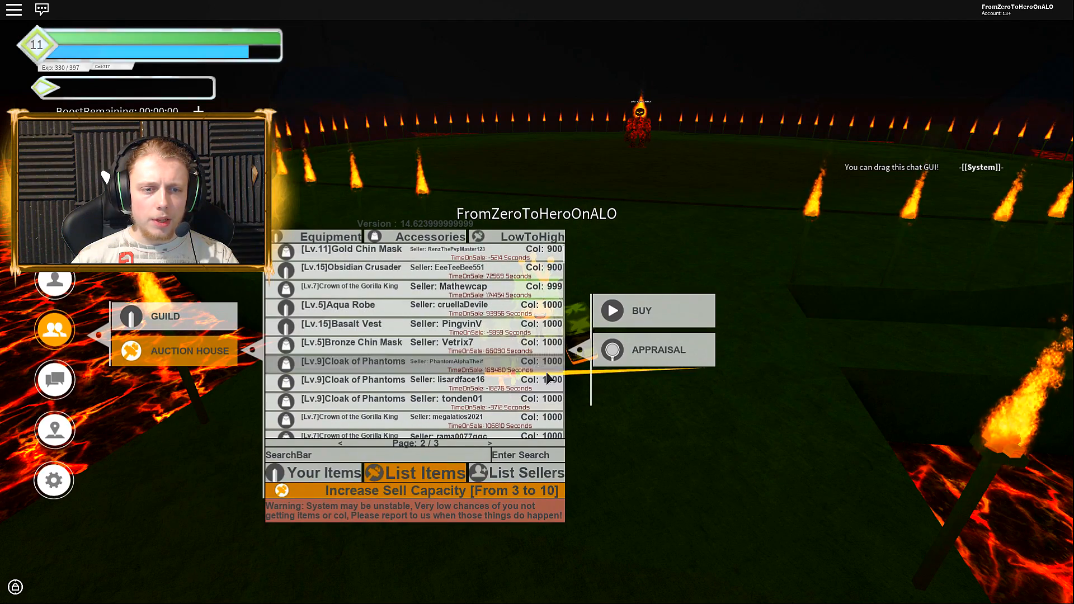
click(642, 349)
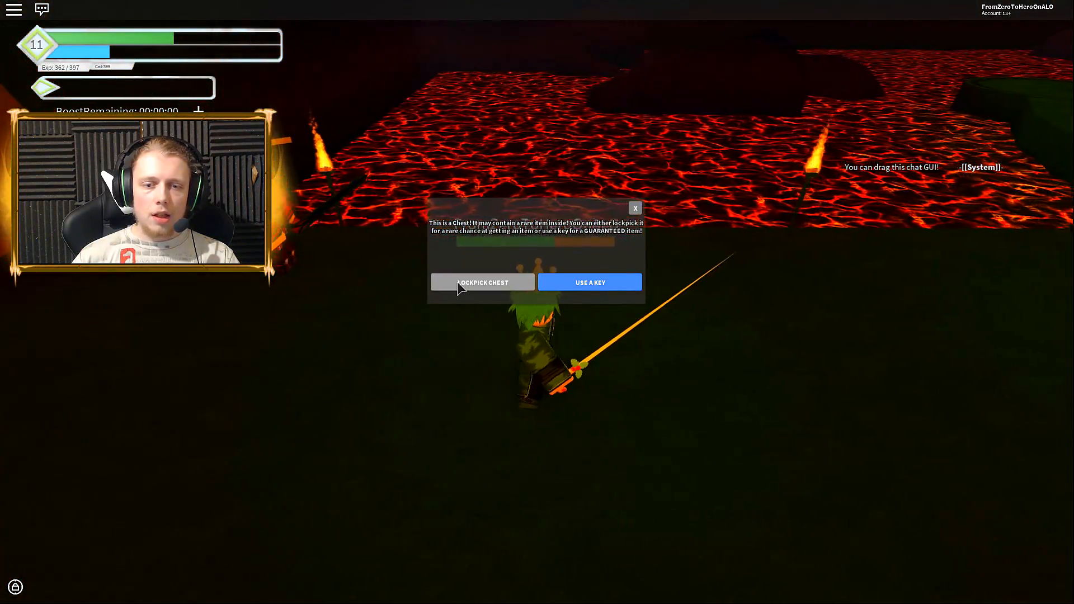
Attempt Lockpick Chest on the lava-field chest, which fails.
click(483, 282)
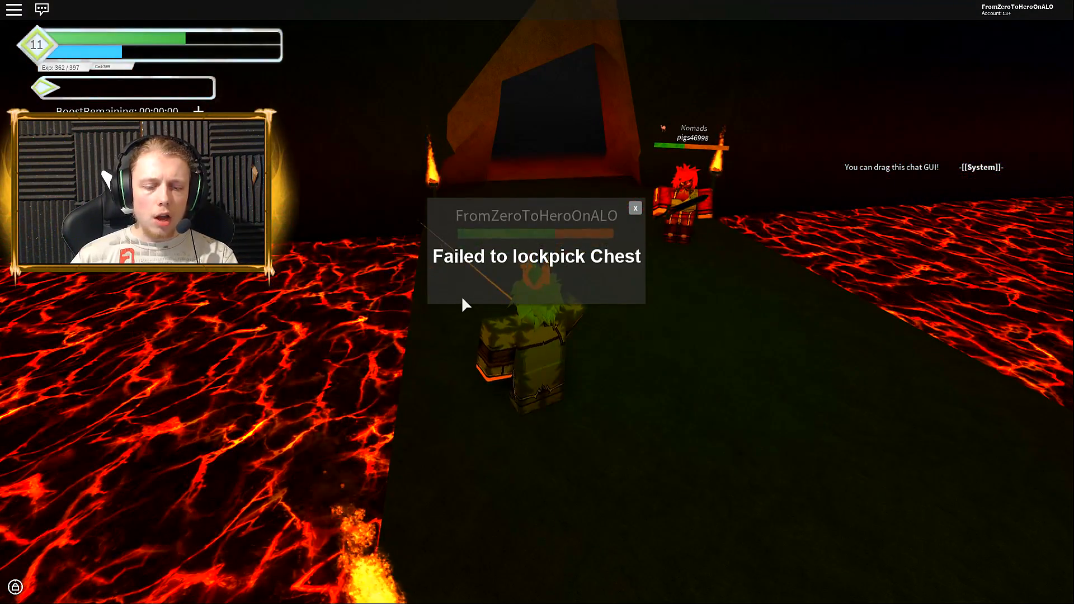
key(f9)
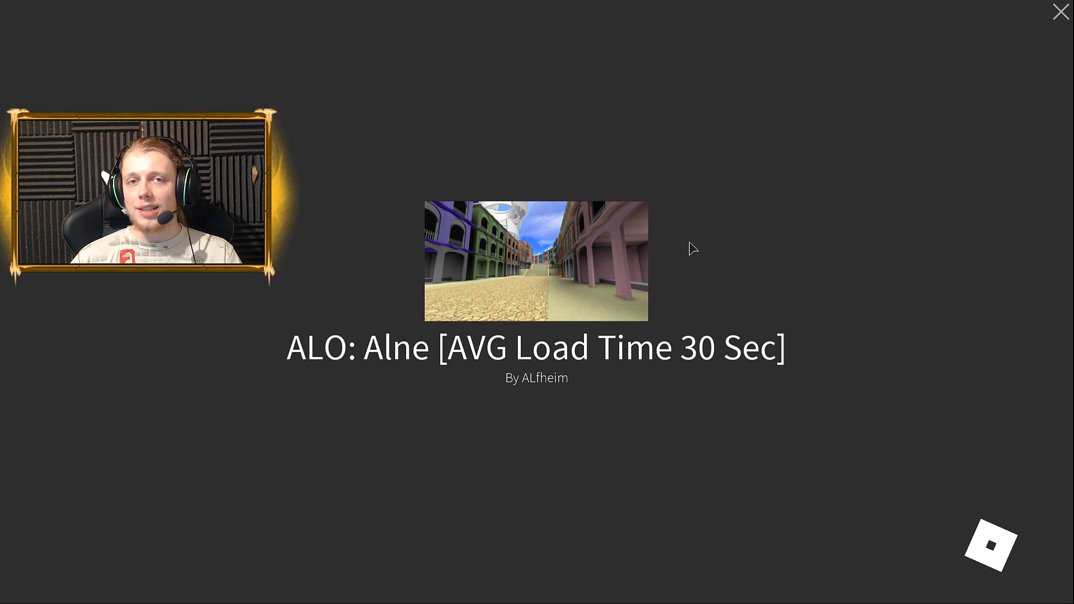
mouse_move(648, 215)
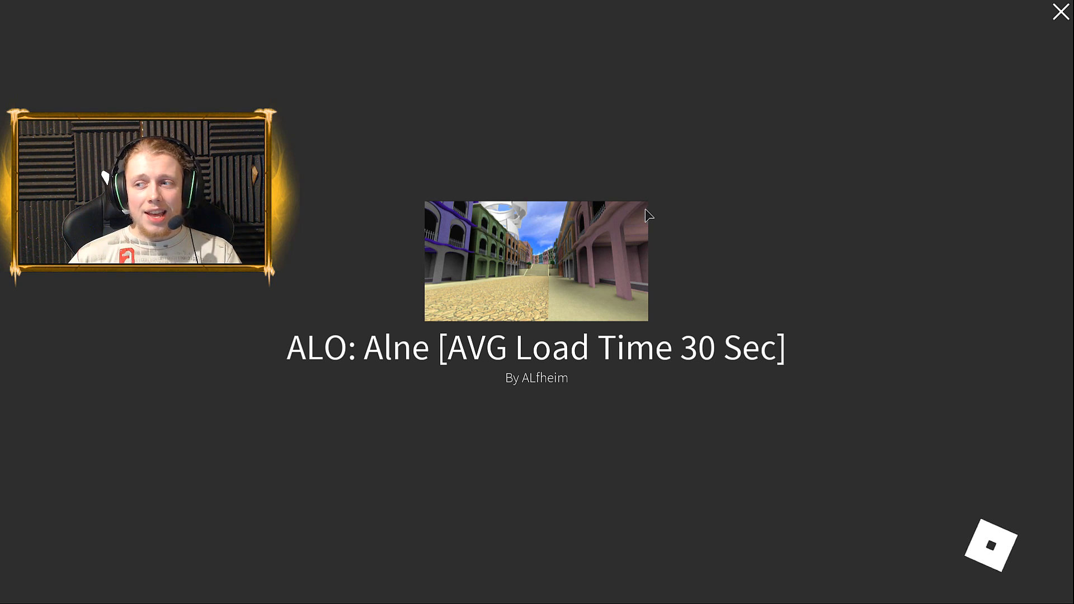
mouse_move(634, 173)
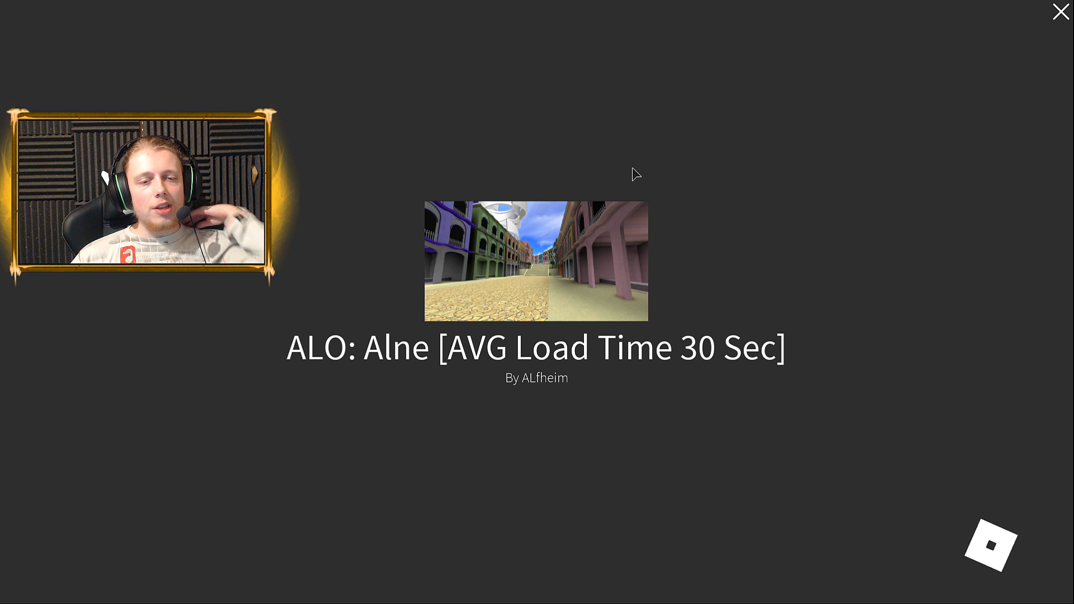
mouse_move(537, 190)
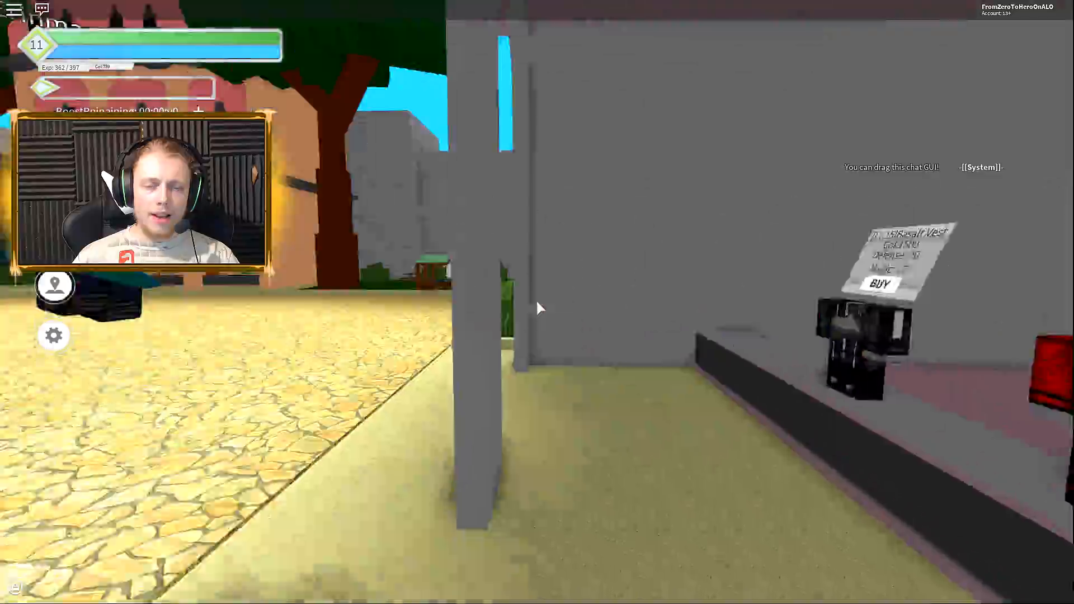
mouse_move(539, 308)
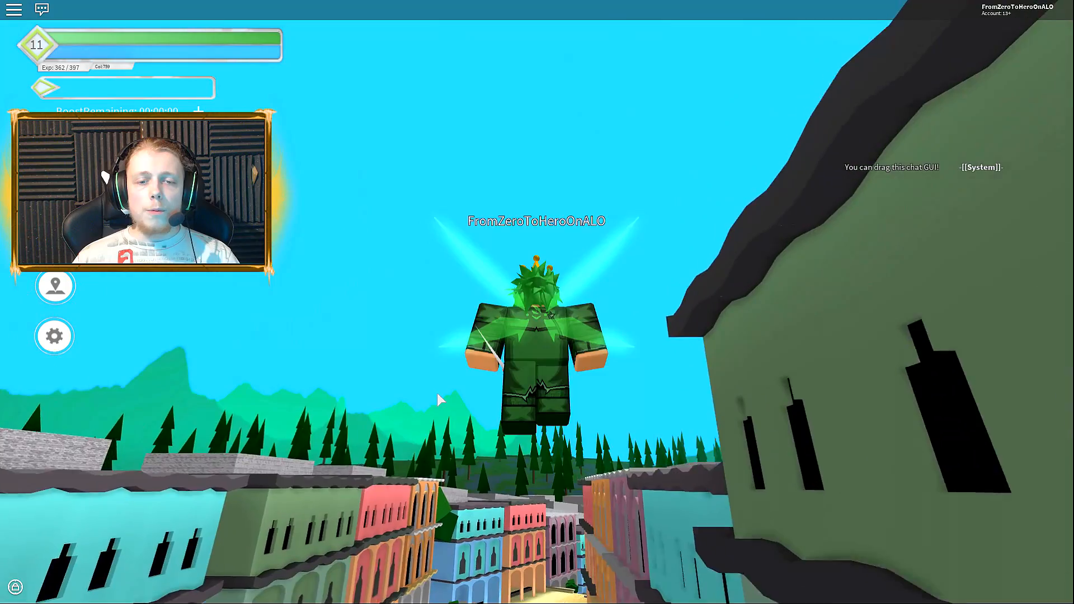
Open the Equipment list from the profile menu while hovering over town.
click(54, 305)
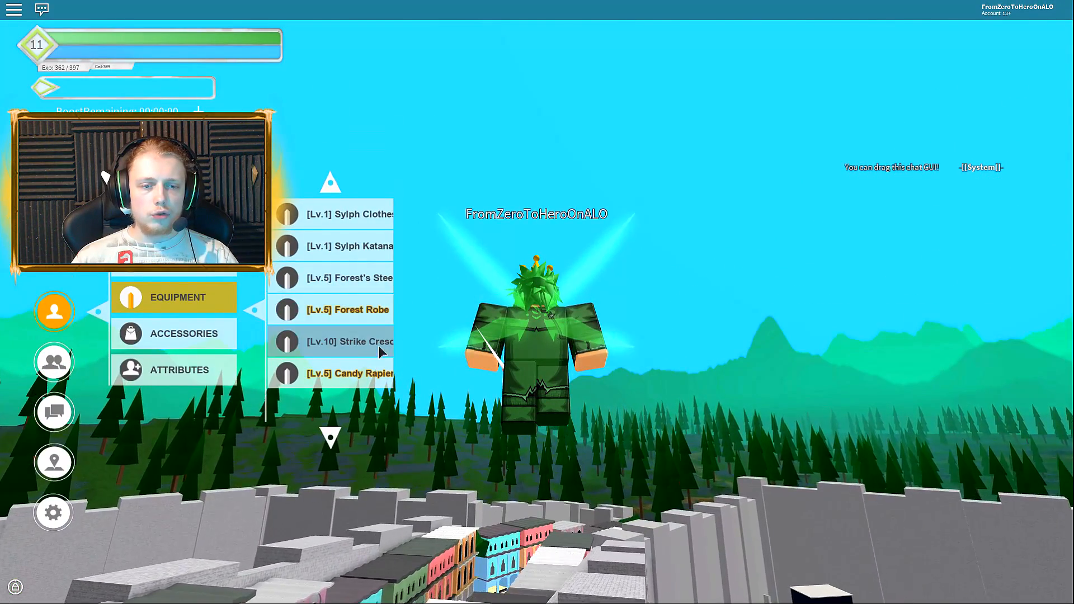
Check the Forest Robe, accessories and attribute points, then open the Auction House.
click(349, 309)
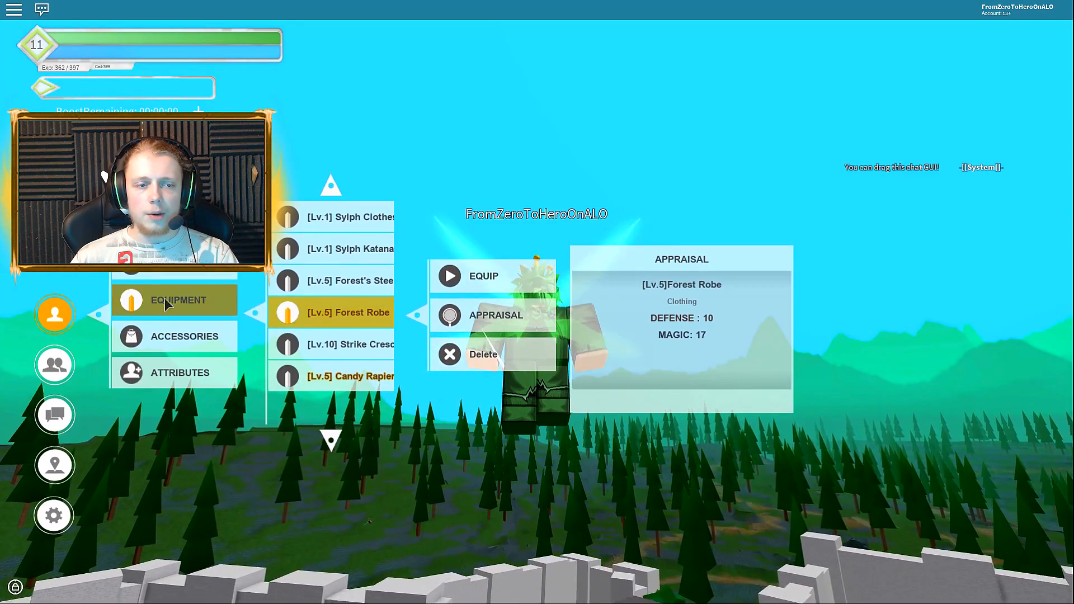
click(54, 328)
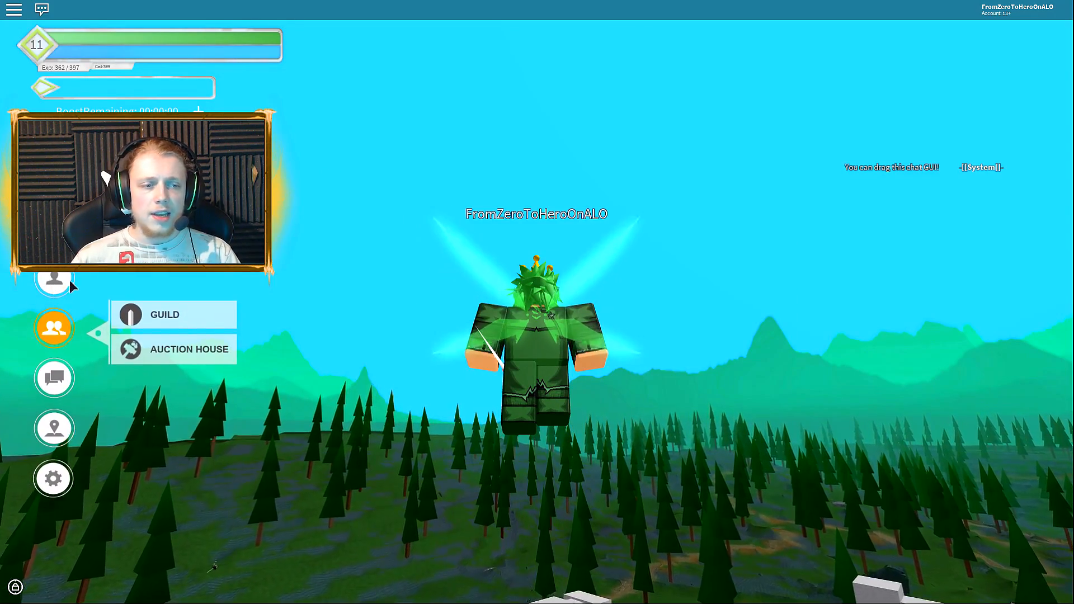
click(53, 278)
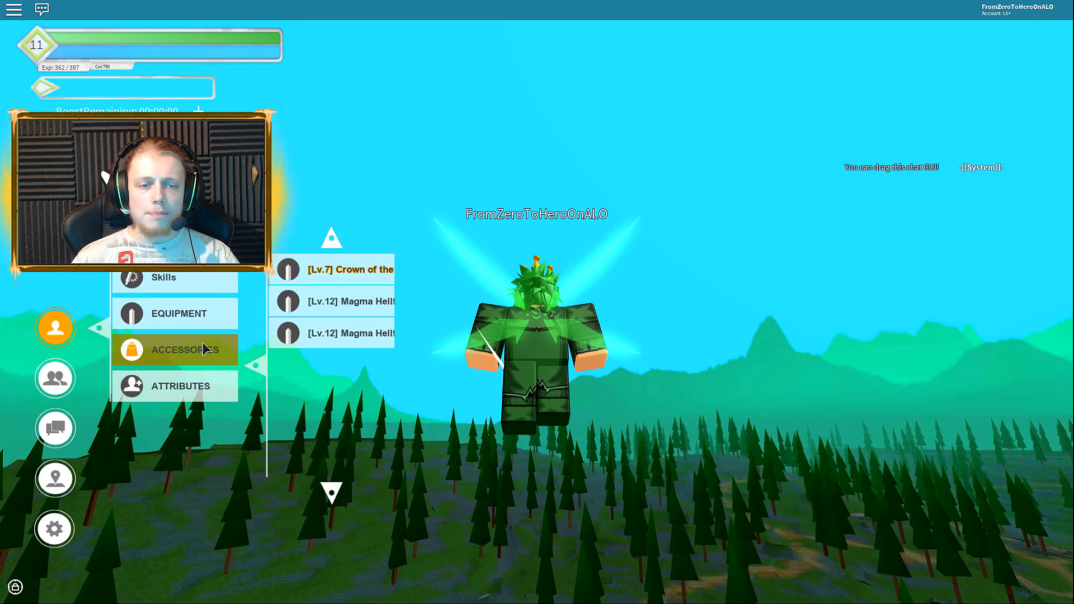
click(180, 386)
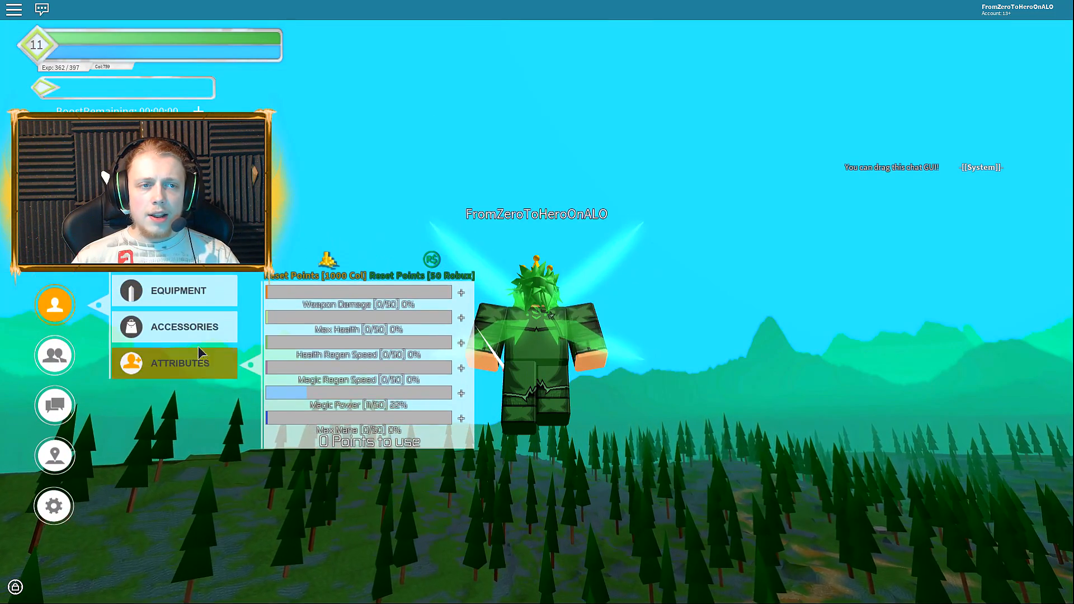
click(54, 328)
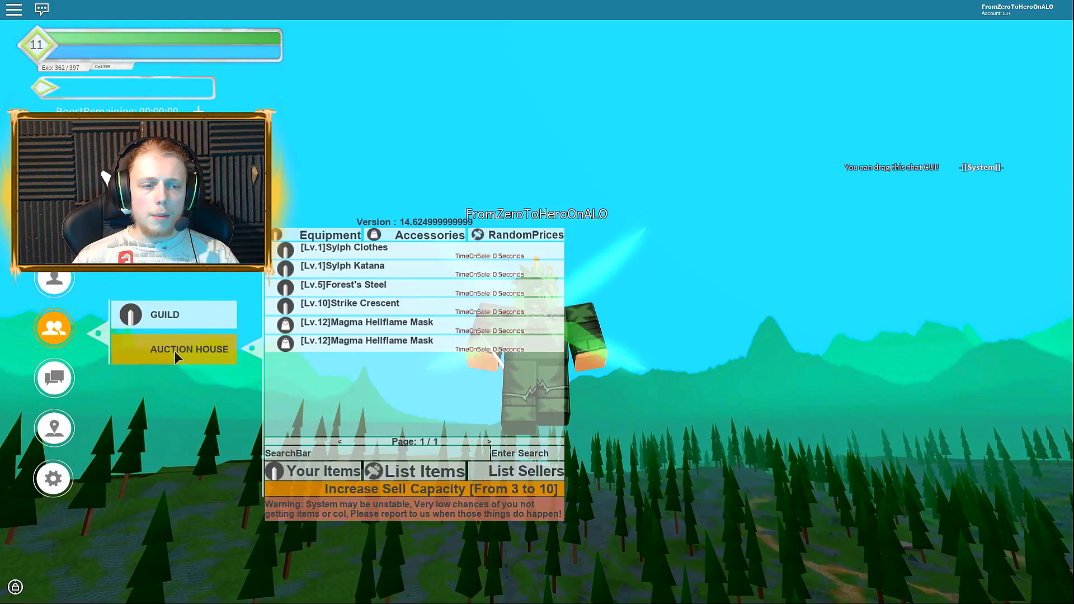
Sort listings LowToHigh and buy the Lv.5 Wolf Fang Armor for 350 Col.
click(416, 470)
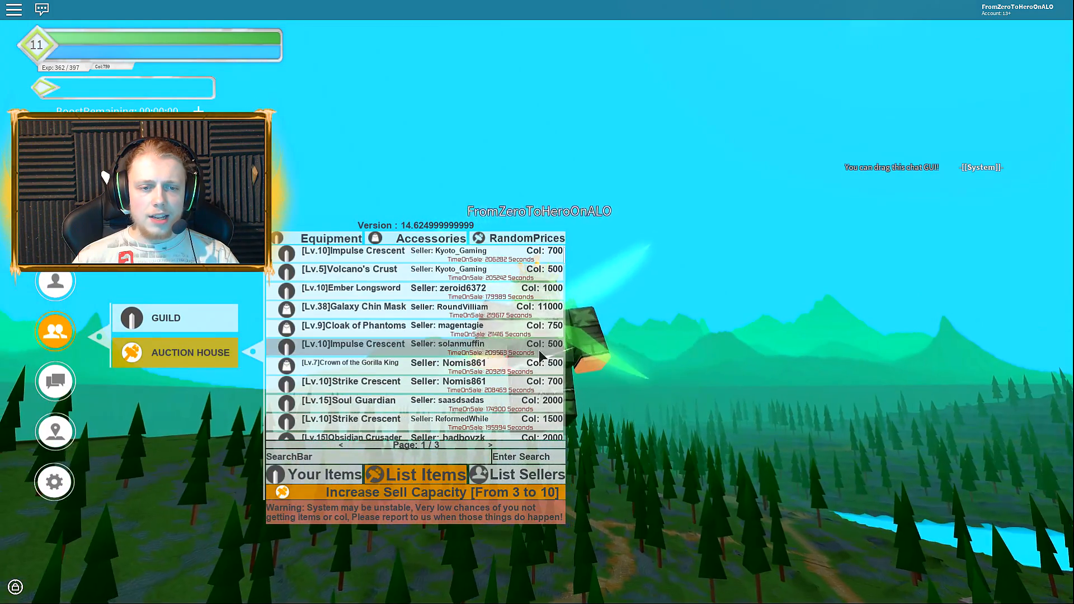
click(525, 237)
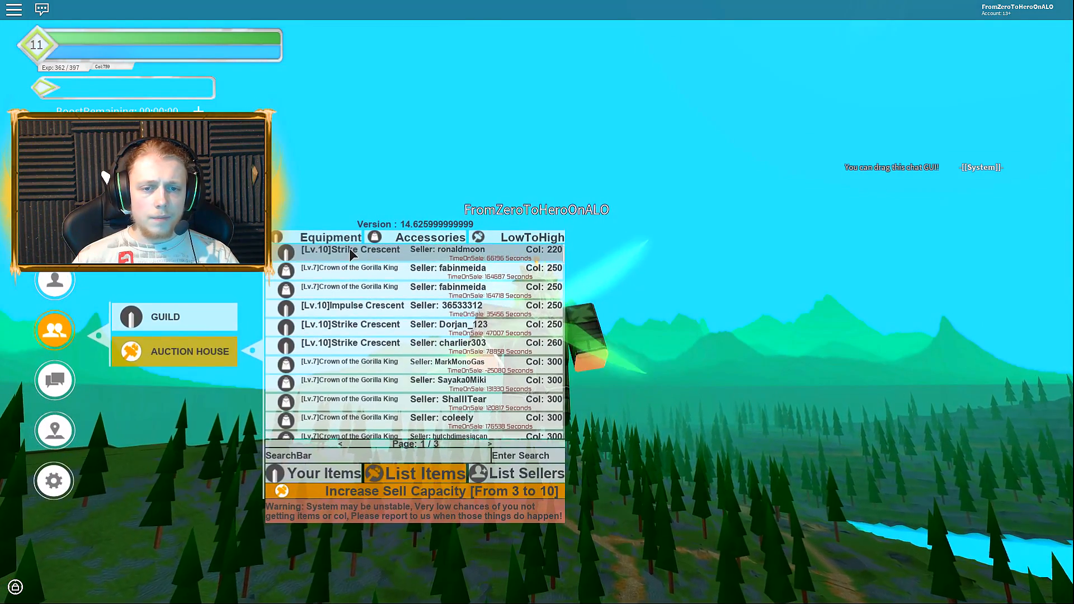
scroll(down, 3)
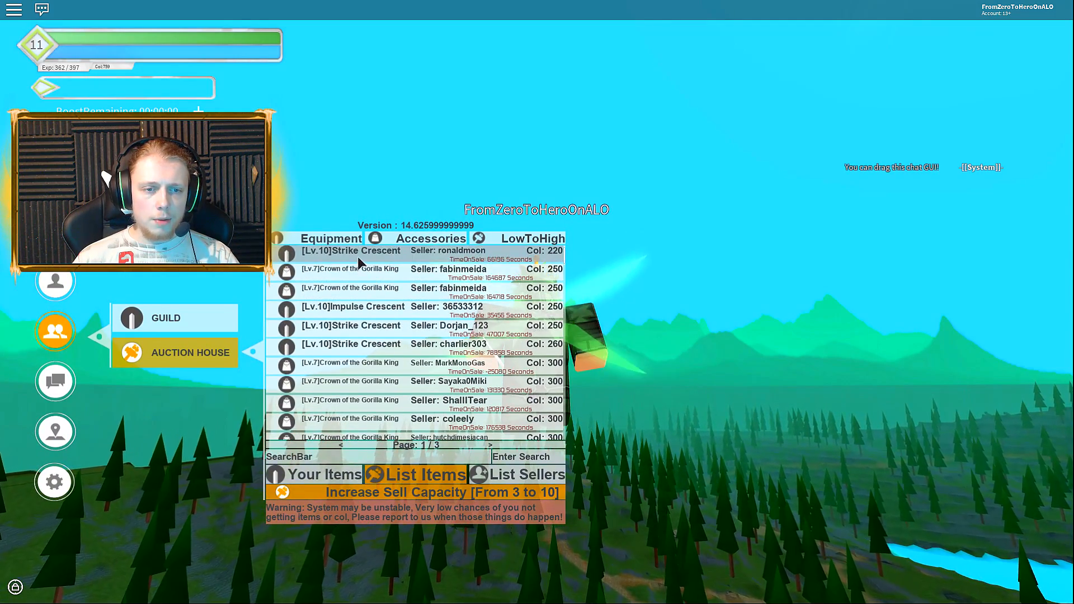
click(352, 250)
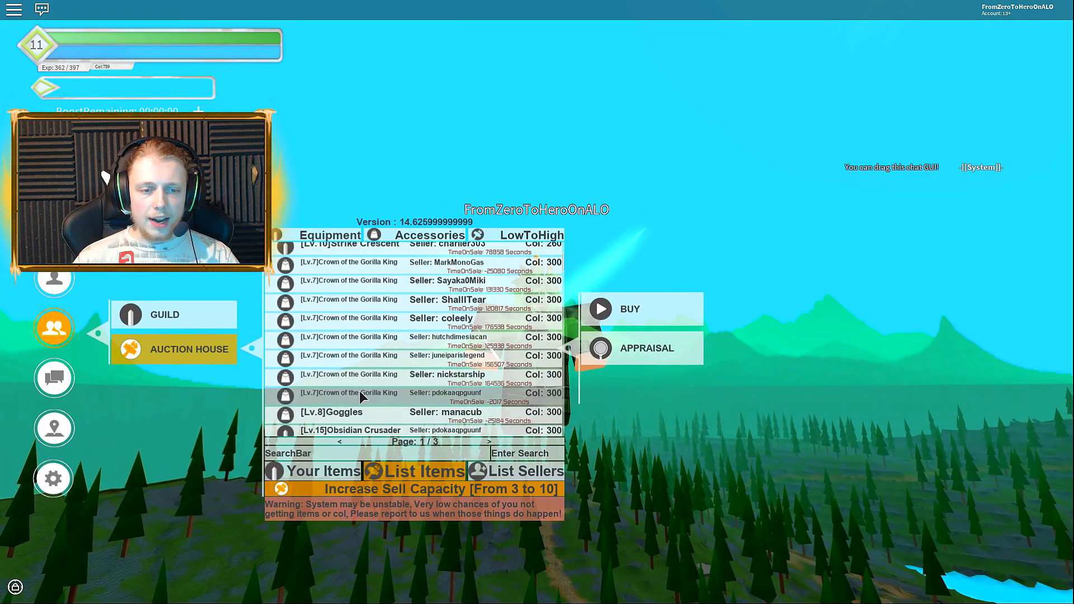
scroll(down, 3)
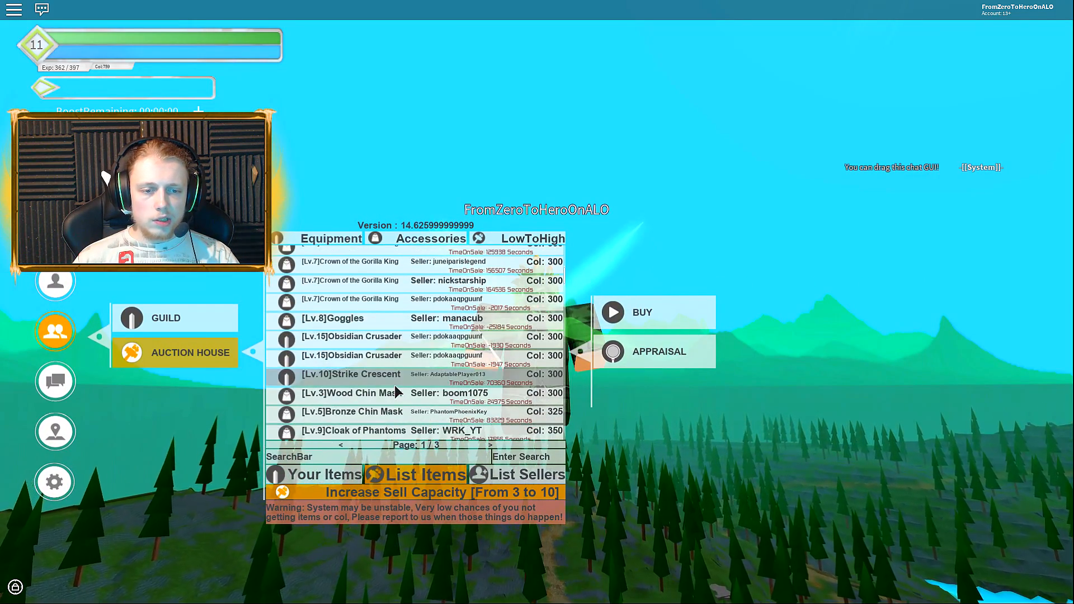
scroll(down, 3)
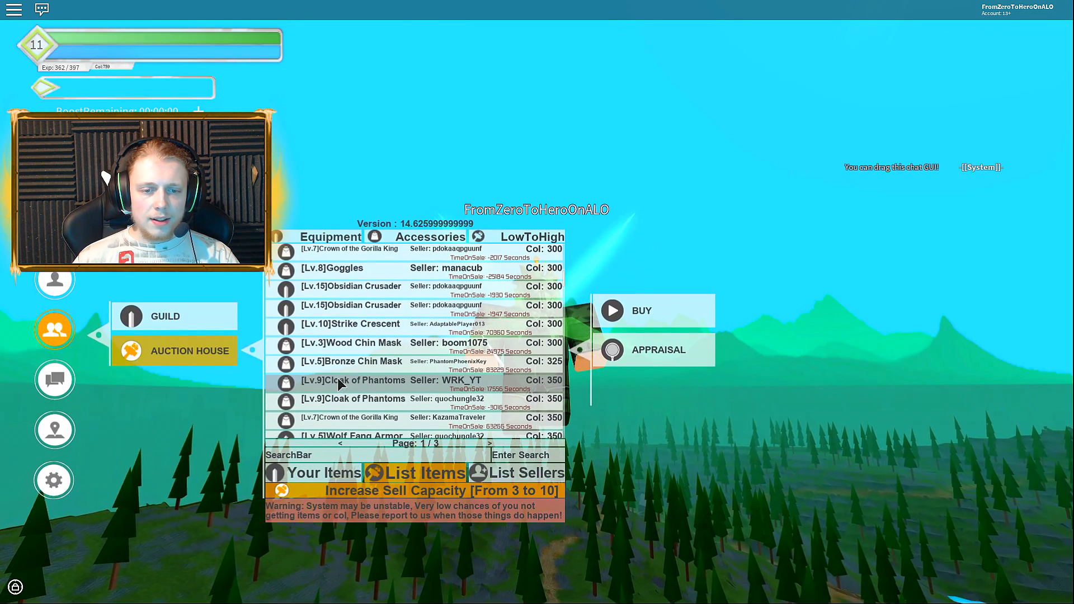
click(658, 350)
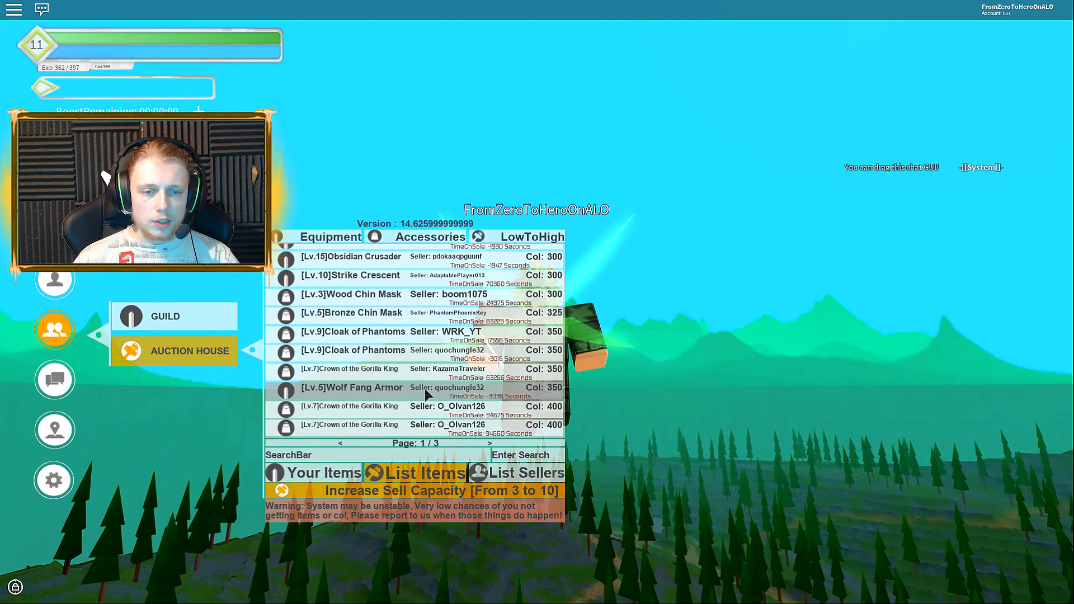
click(353, 387)
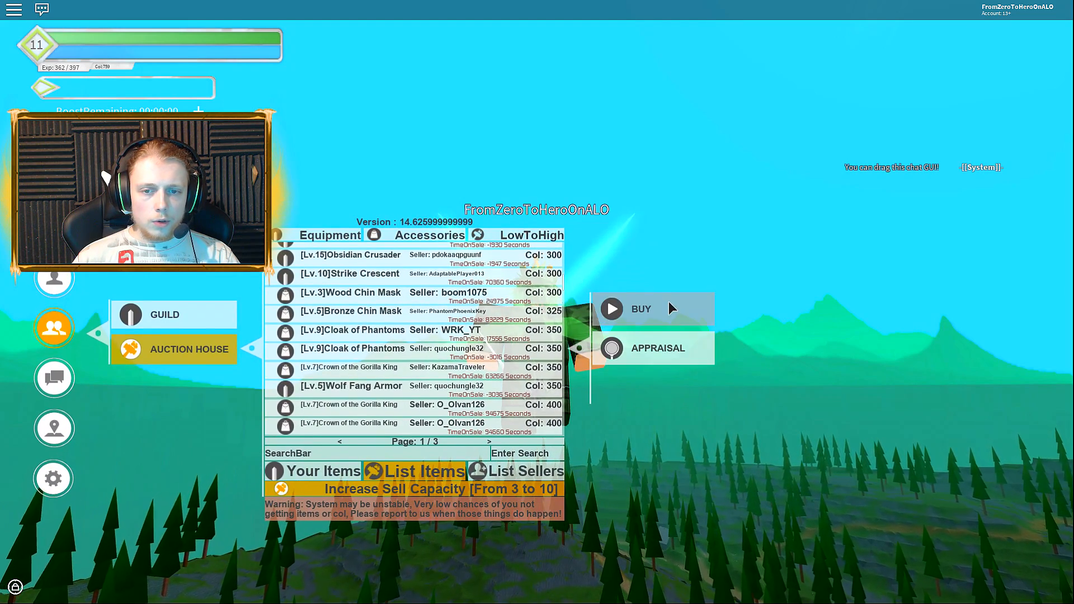
click(637, 308)
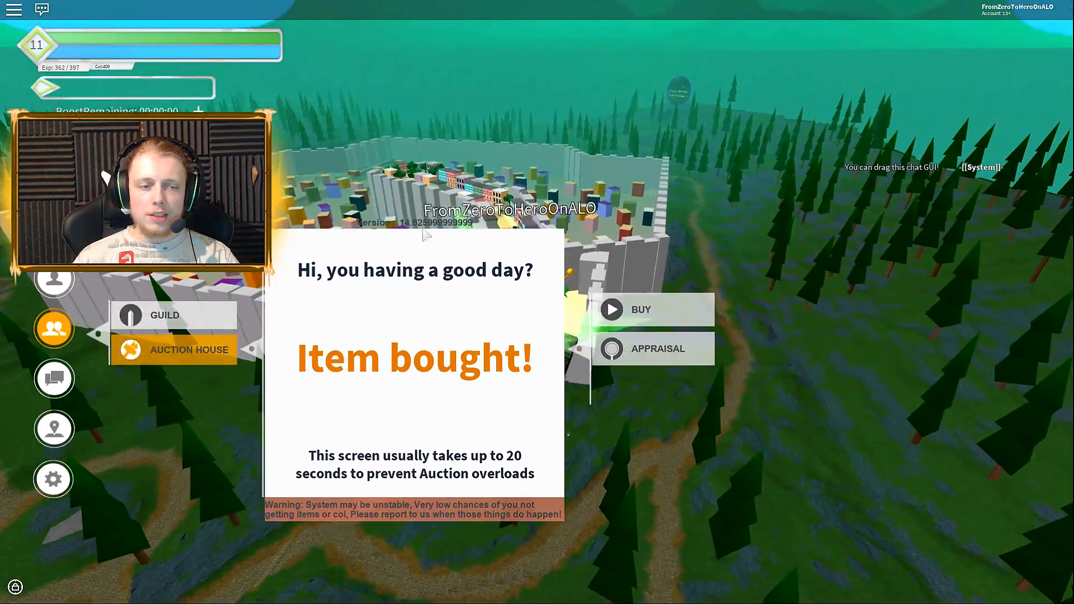
Equip the Lv.5 Wolf Fang Armor and reopen the Auction House listings.
click(54, 278)
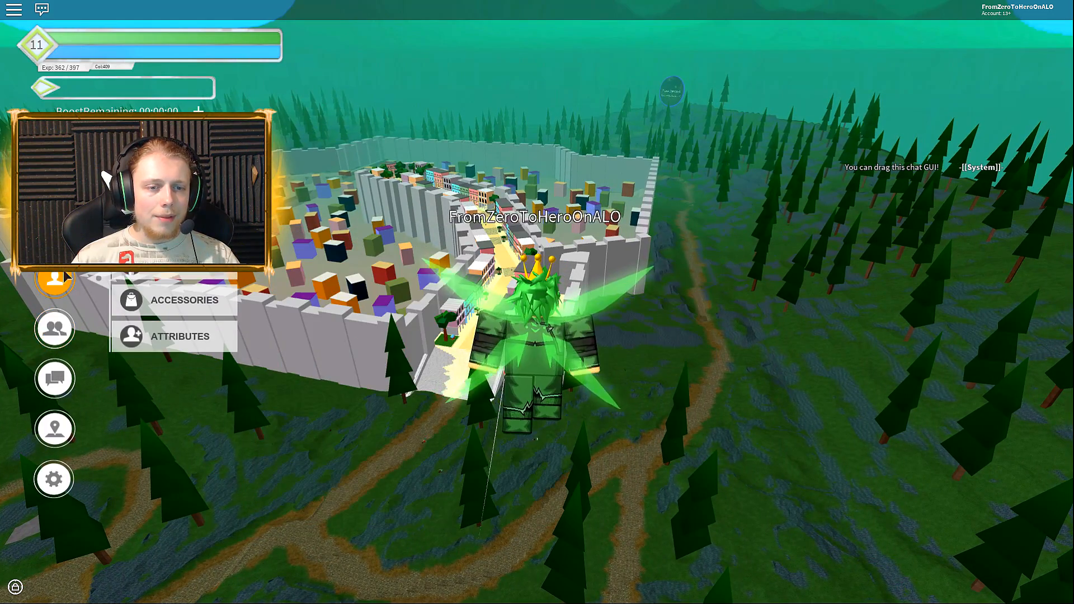
click(55, 314)
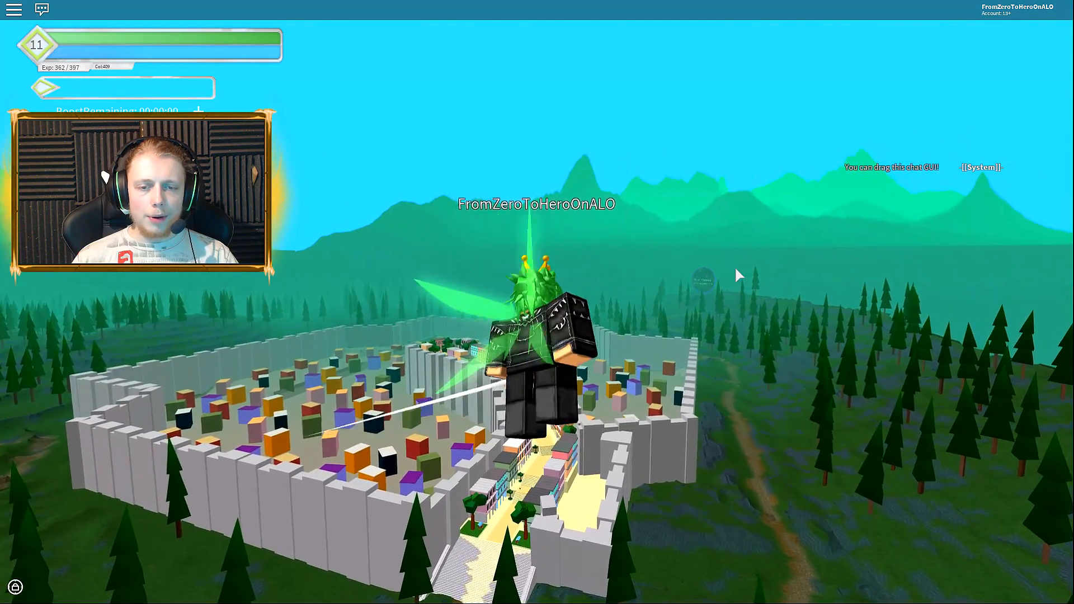
click(54, 312)
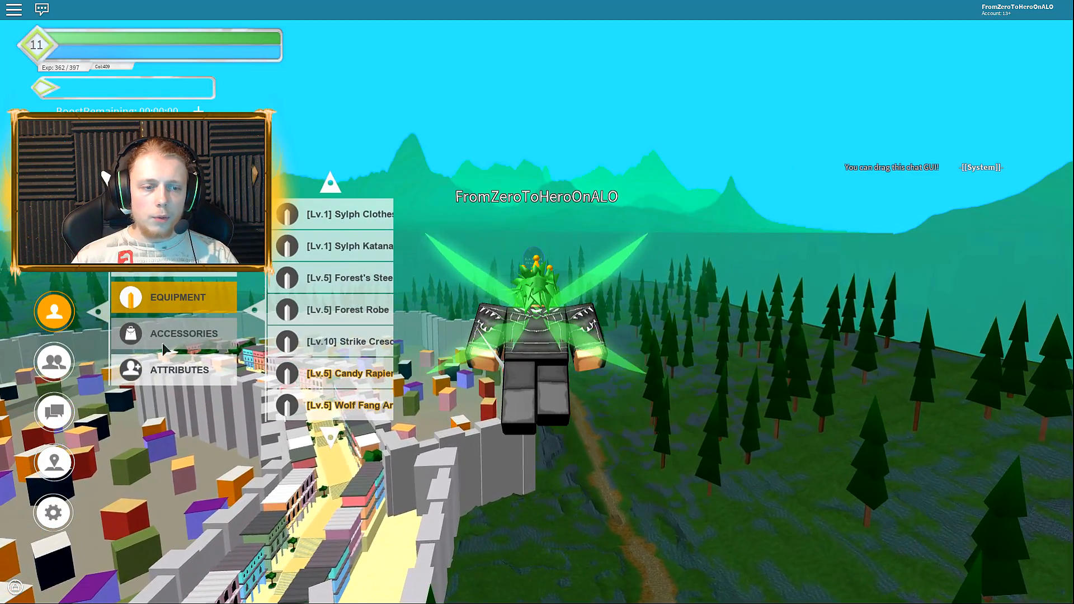
click(54, 332)
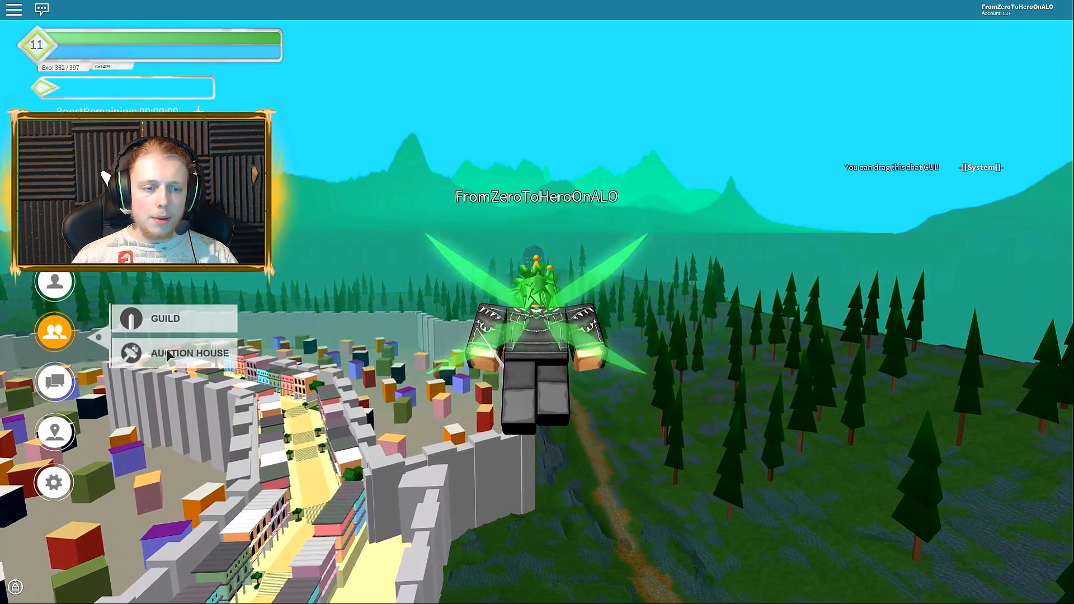
click(189, 353)
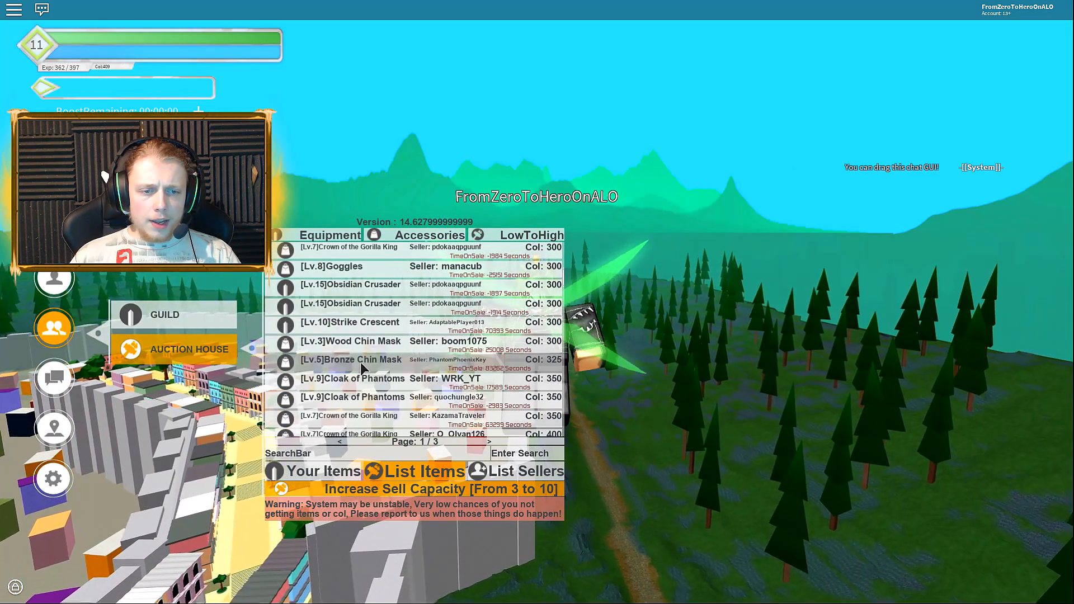
Close the Auction House panel to return to the forest.
click(352, 360)
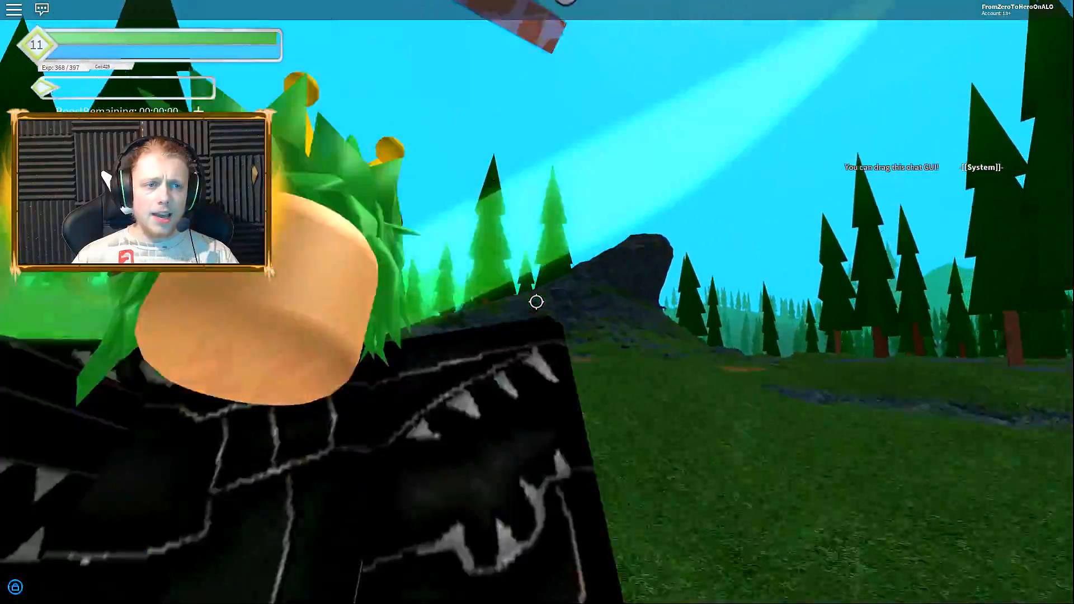
mouse_move(537, 302)
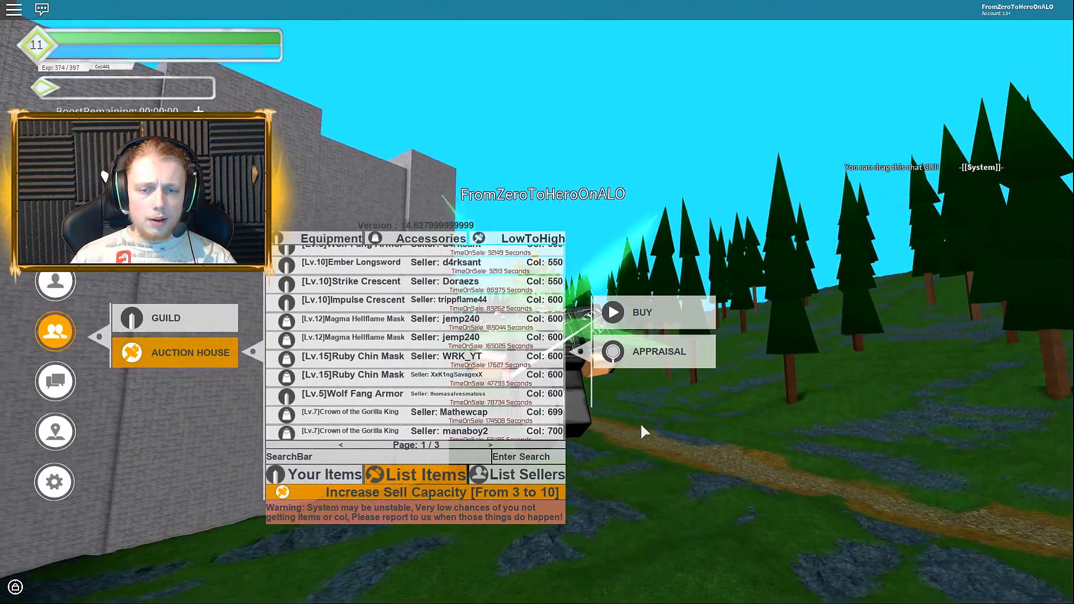
Select the Lv.15 Ruby Chin Mask, browse listing pages 2 and 3, then return to page 1.
click(657, 351)
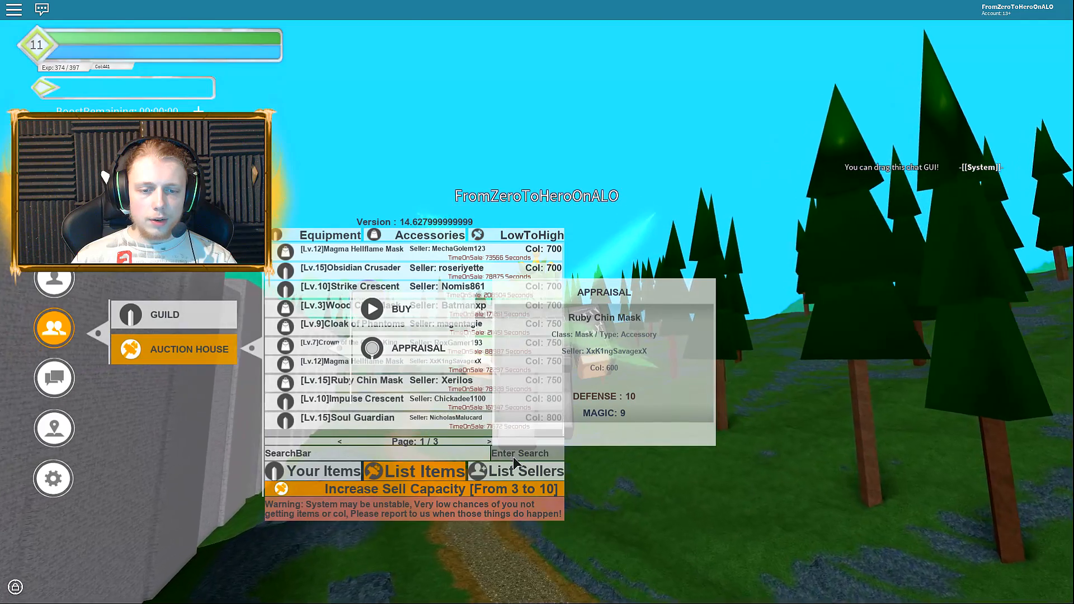
click(489, 442)
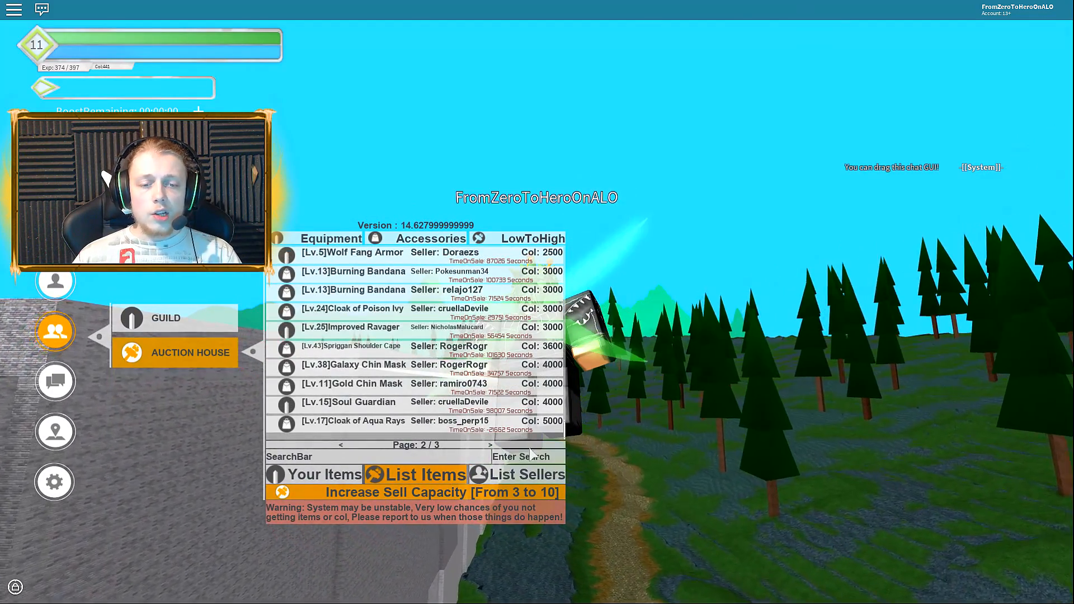
click(489, 445)
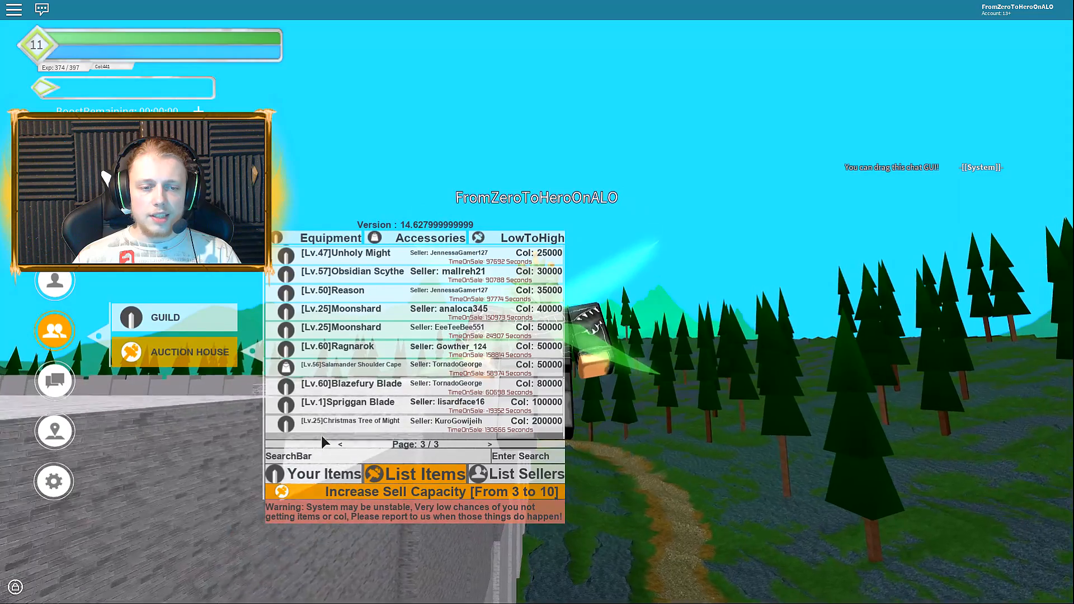
click(340, 443)
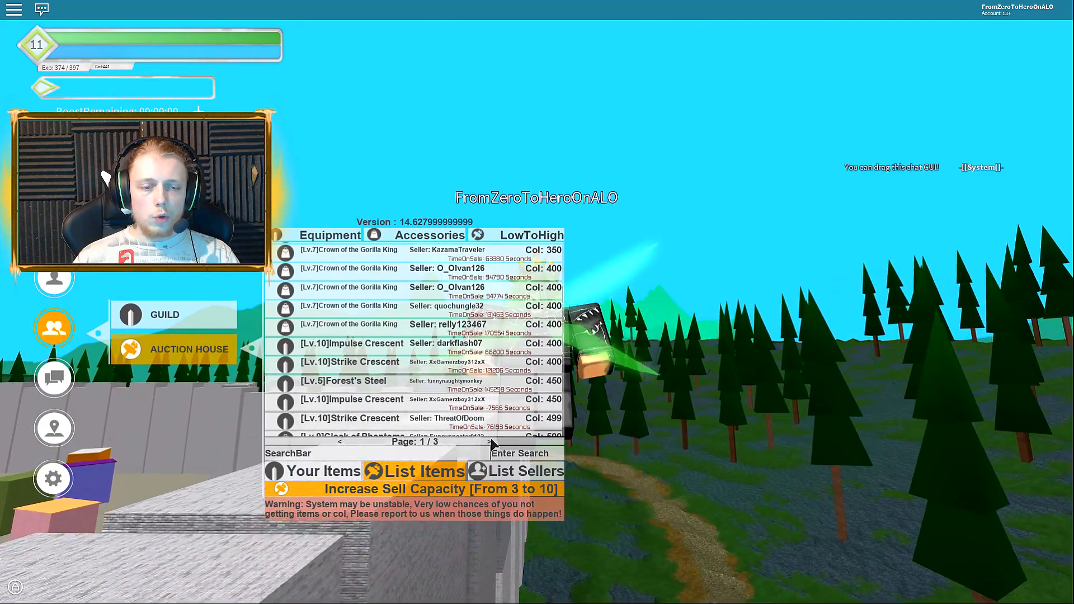
Go to the next listings page and appraise the Lv.7 Crown of the Gorilla King at 400 Col.
click(488, 442)
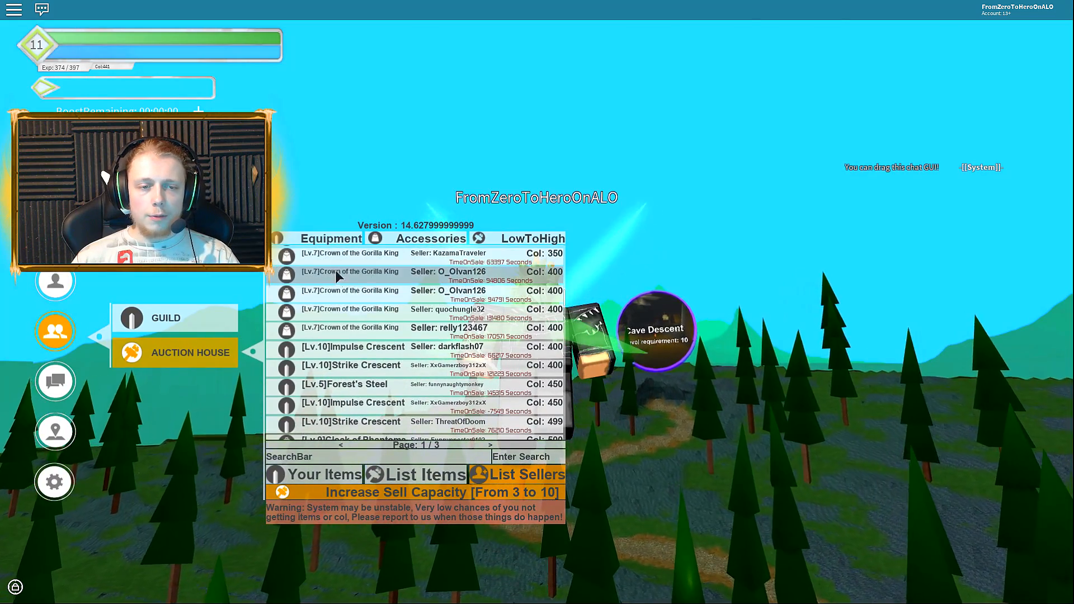
click(349, 289)
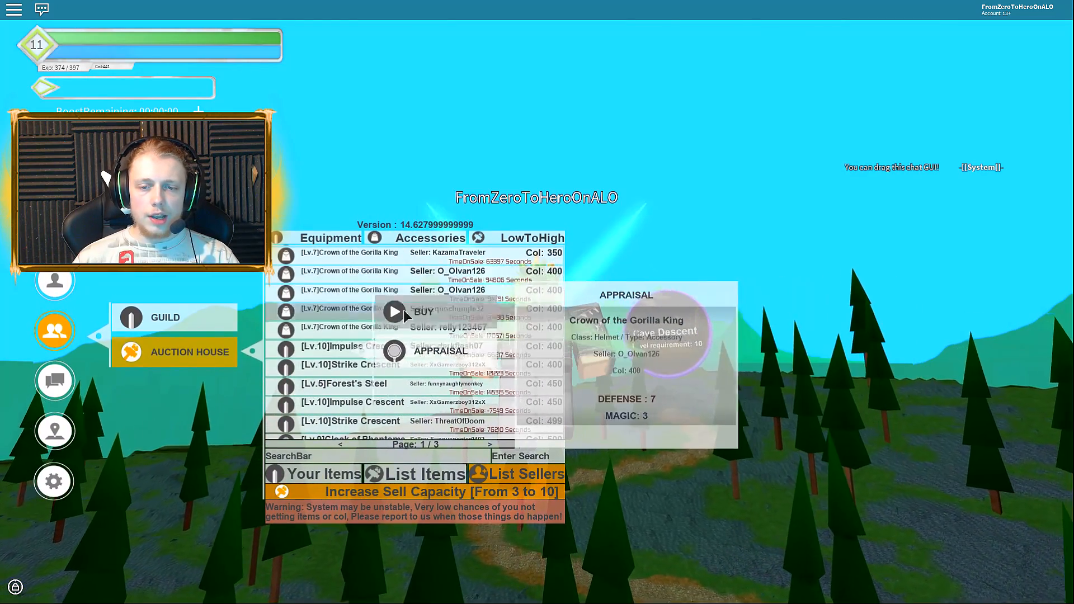